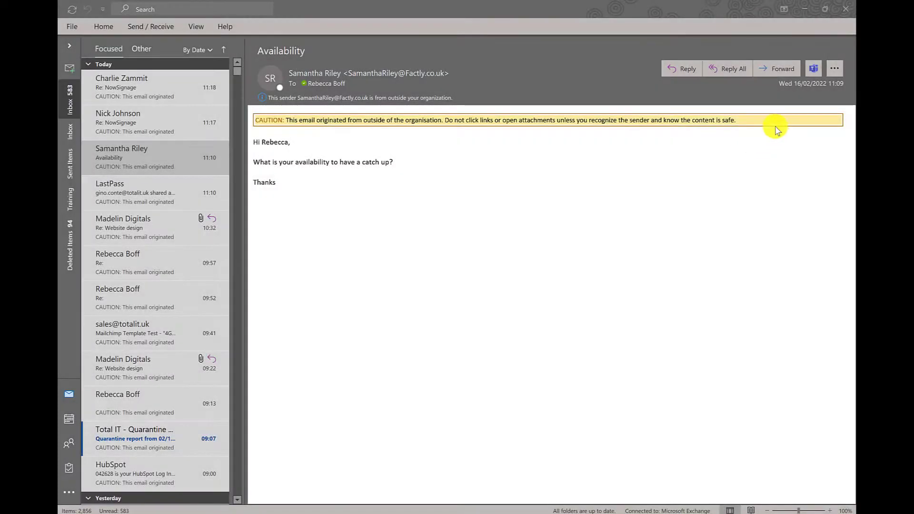
Reply with a meeting invitation moved to Thursday 17 February 2022, 12:30–13:00.
left_click(834, 68)
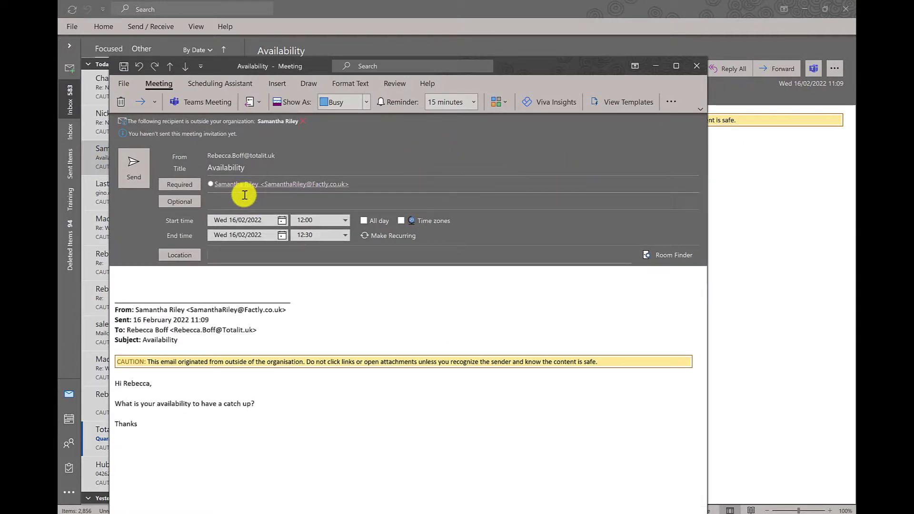
left_click(239, 220)
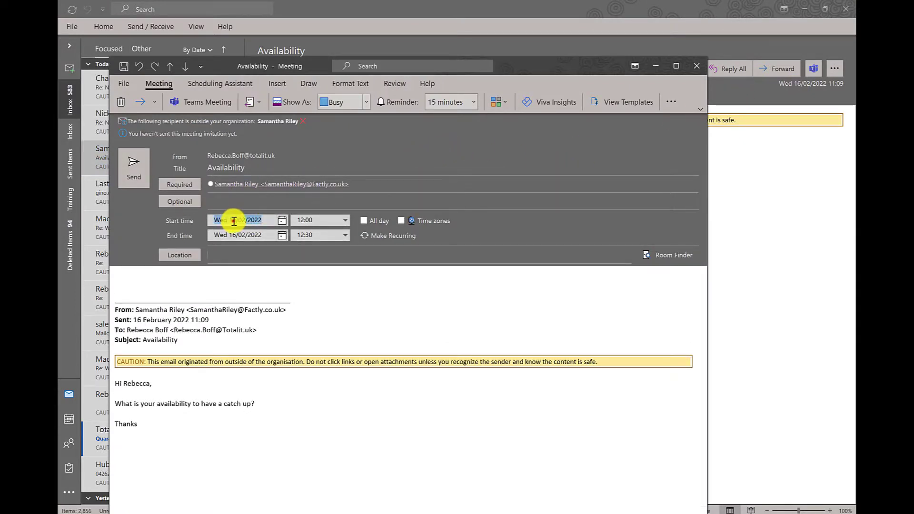
left_click(282, 220)
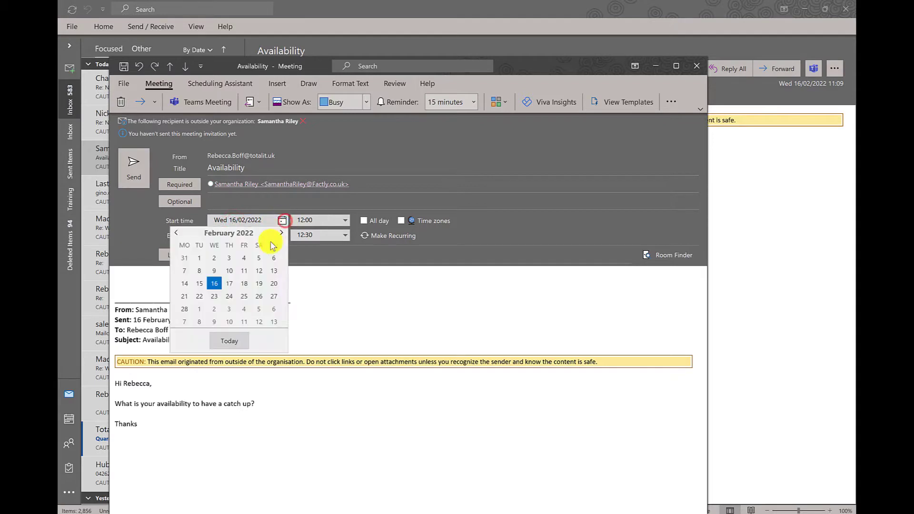
left_click(229, 284)
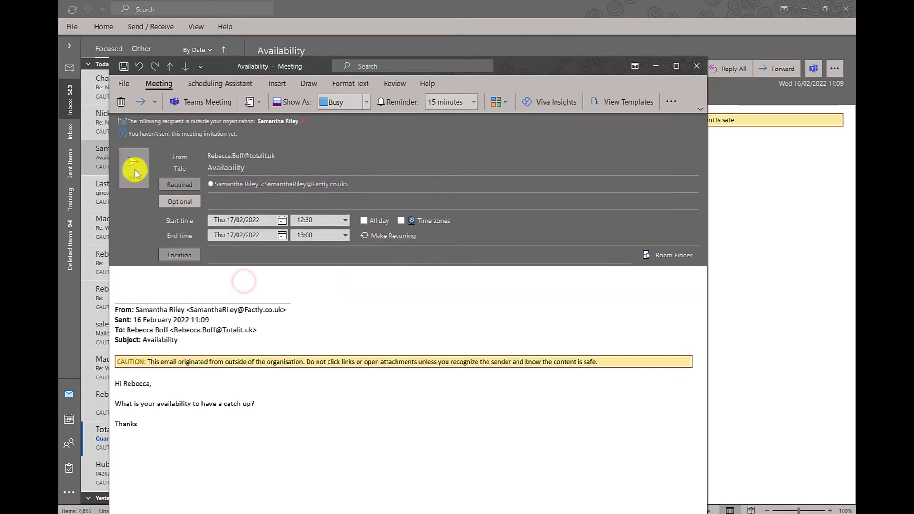
Send the Availability meeting invitation anyway without a location.
left_click(133, 167)
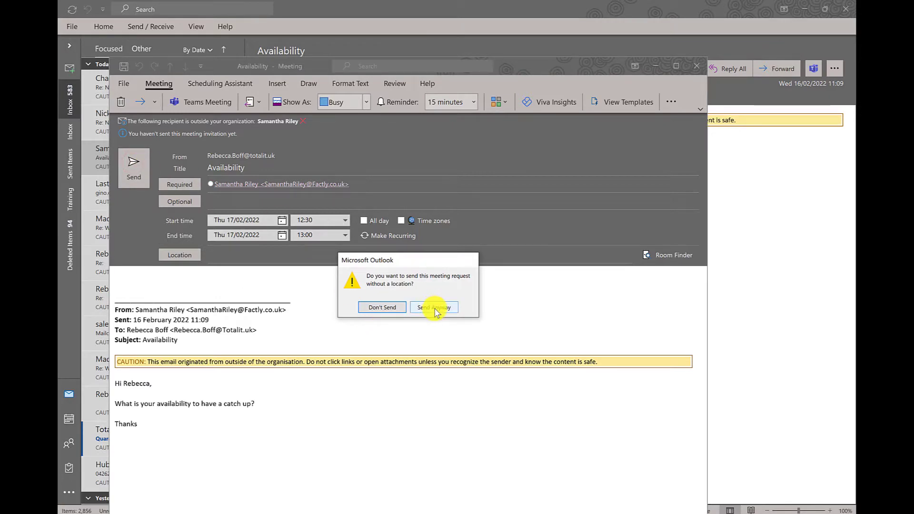
left_click(434, 307)
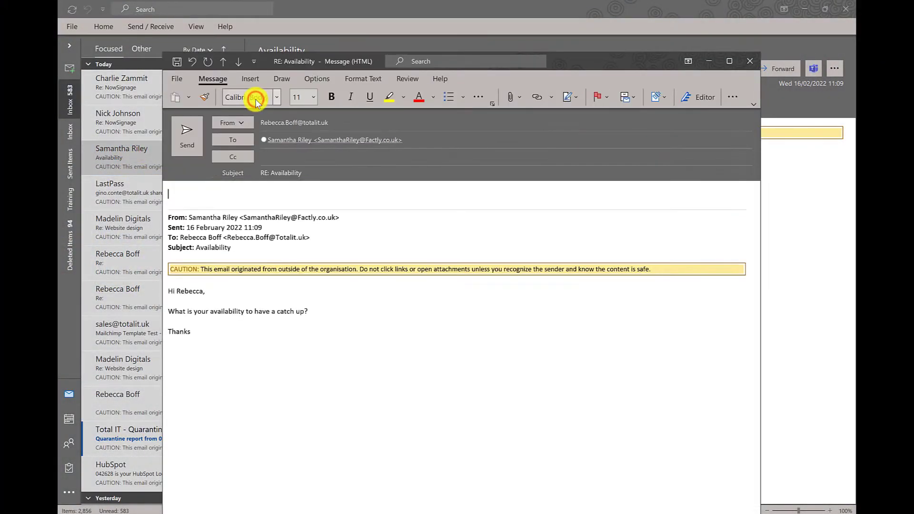
Start inserting a calendar into the reply via the Insert ribbon's more options.
left_click(249, 79)
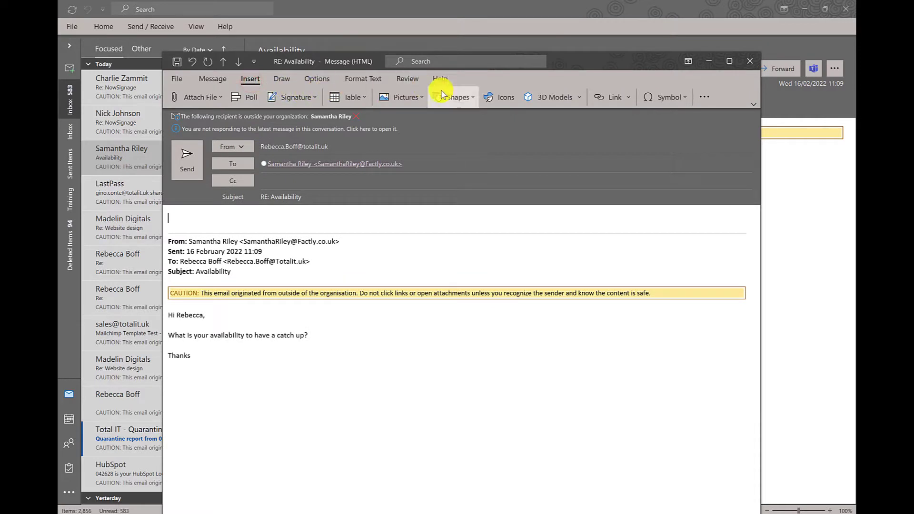
left_click(704, 98)
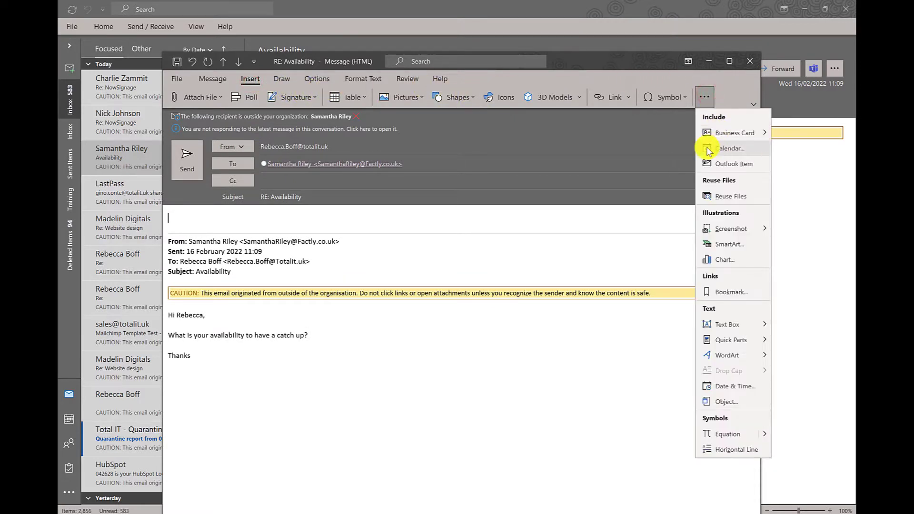
left_click(729, 149)
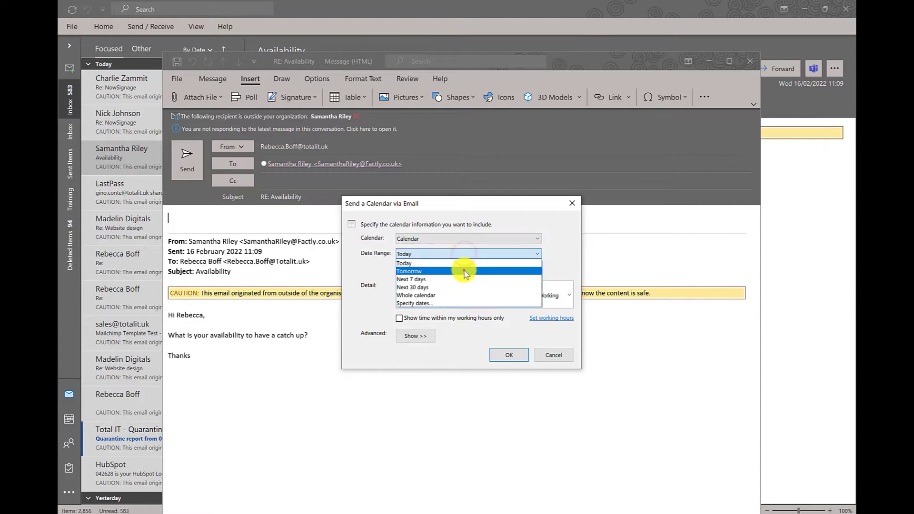
Insert tomorrow's working-hours-only daily schedule for 17 February into the reply.
left_click(408, 272)
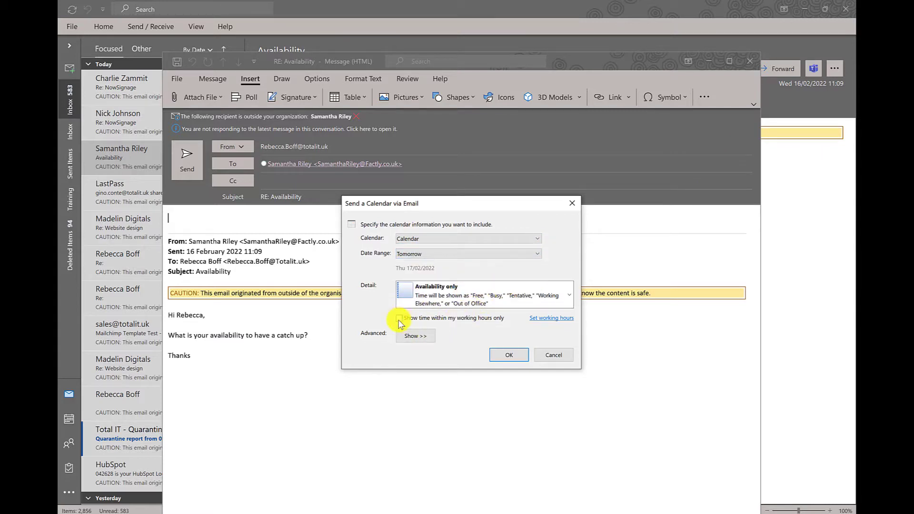
left_click(399, 318)
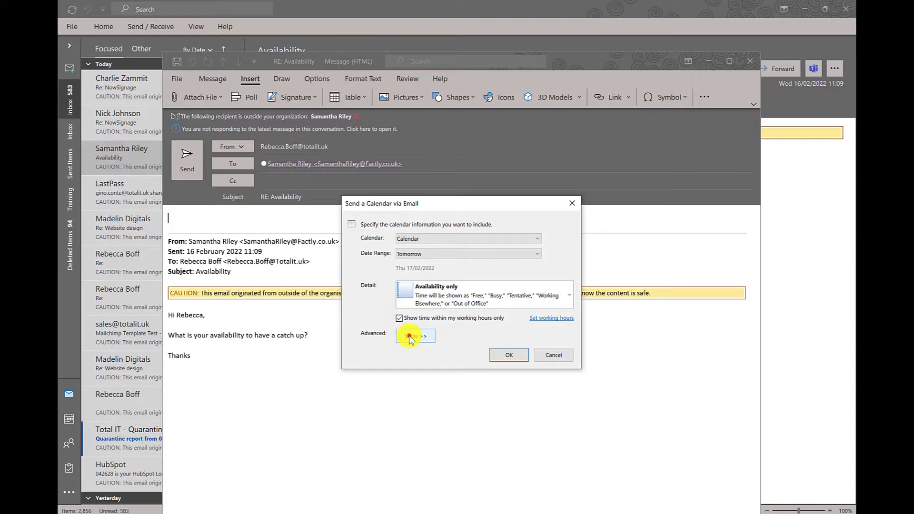
left_click(415, 335)
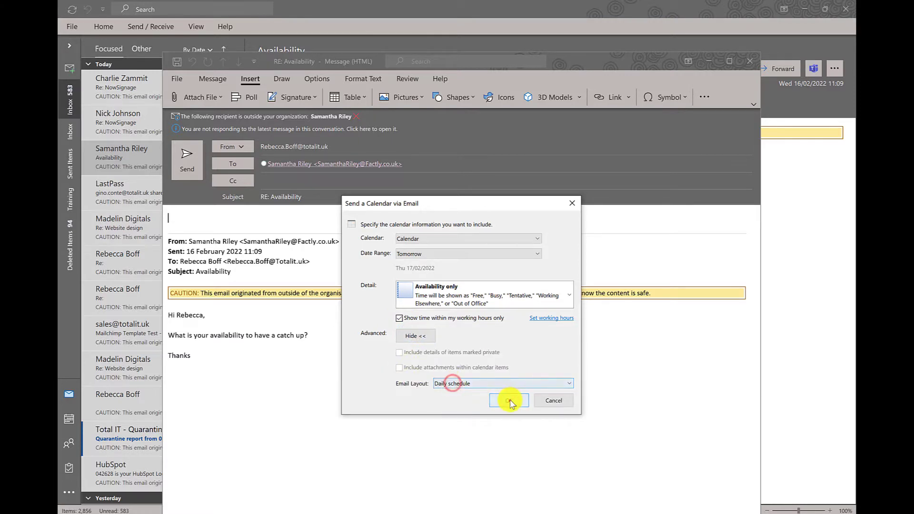
left_click(507, 401)
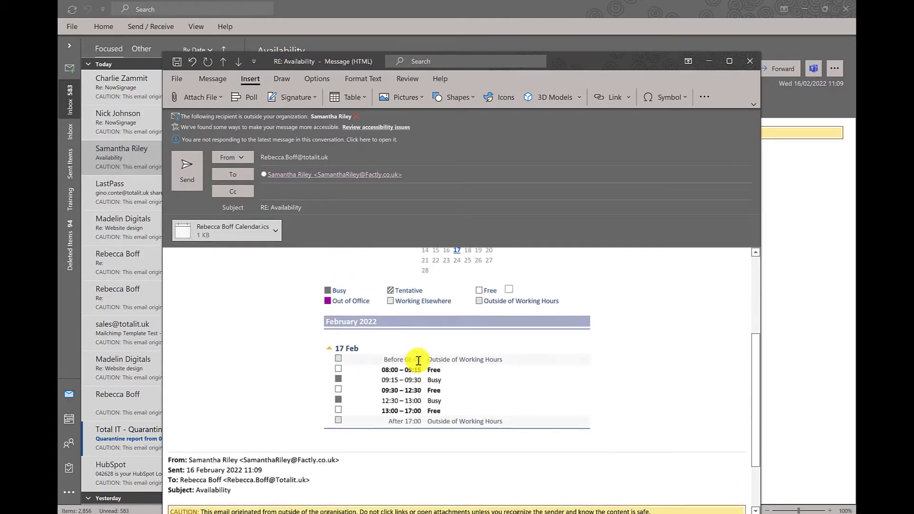
scroll("down", 3)
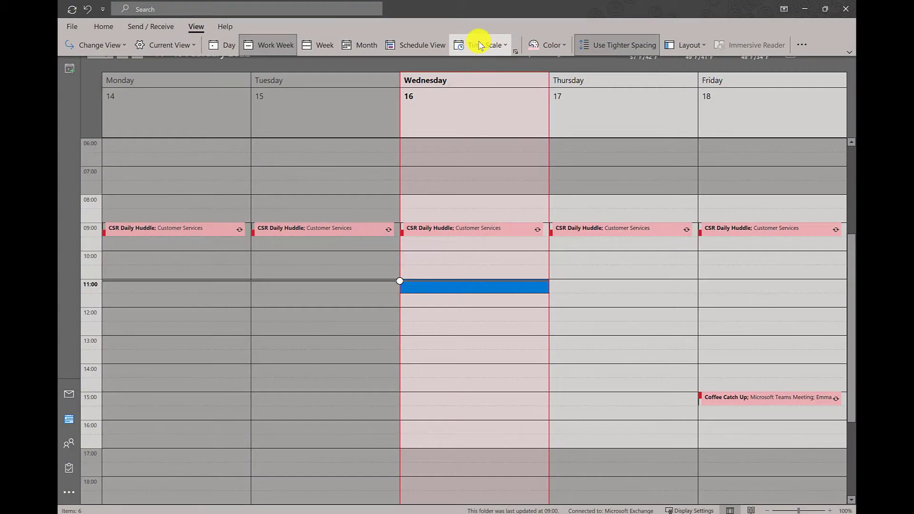
Set the work-week calendar time scale to 10-minute slots.
left_click(481, 44)
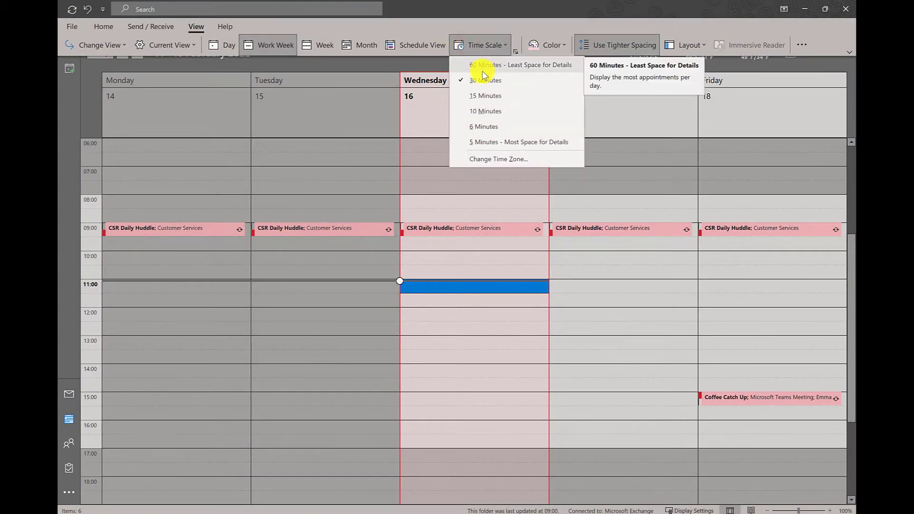
mouse_move(484, 110)
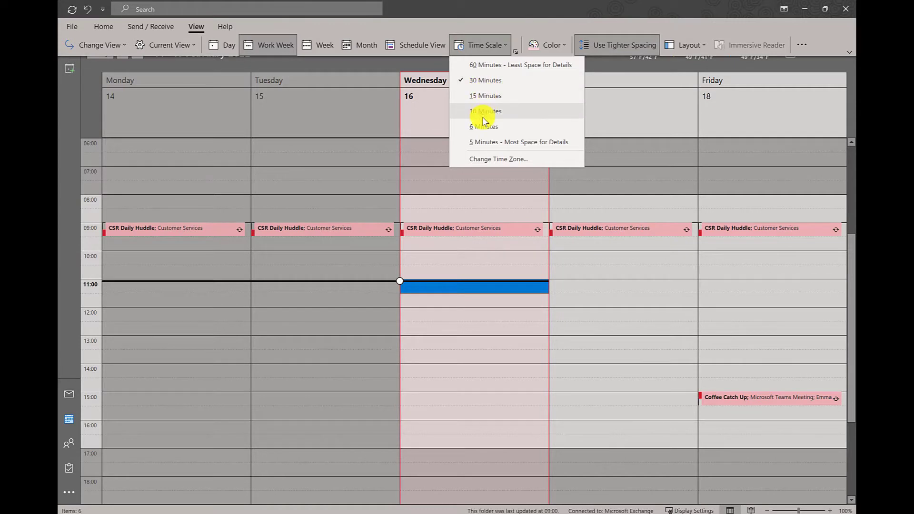
left_click(518, 142)
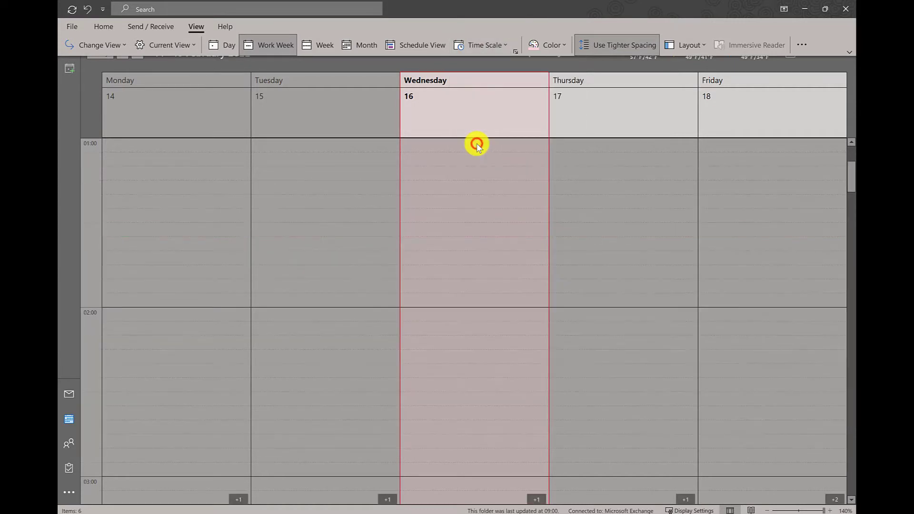
mouse_move(474, 214)
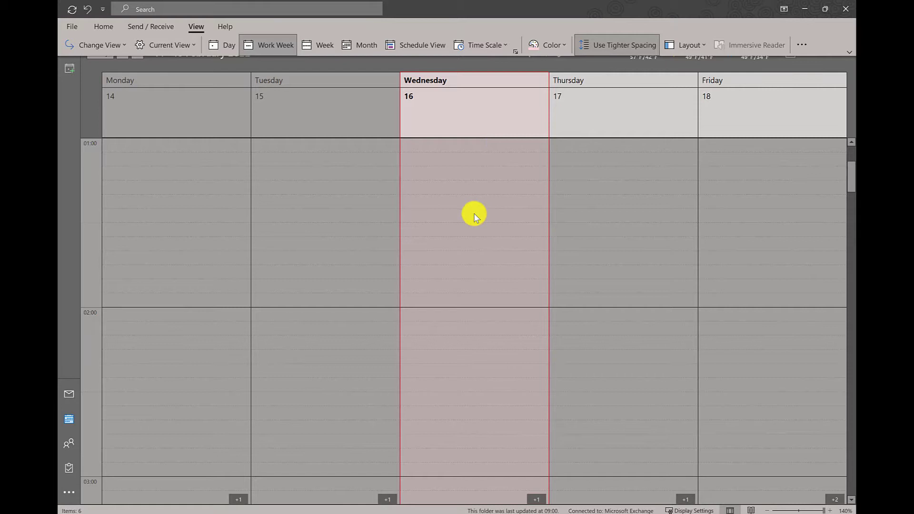
scroll("down", 3)
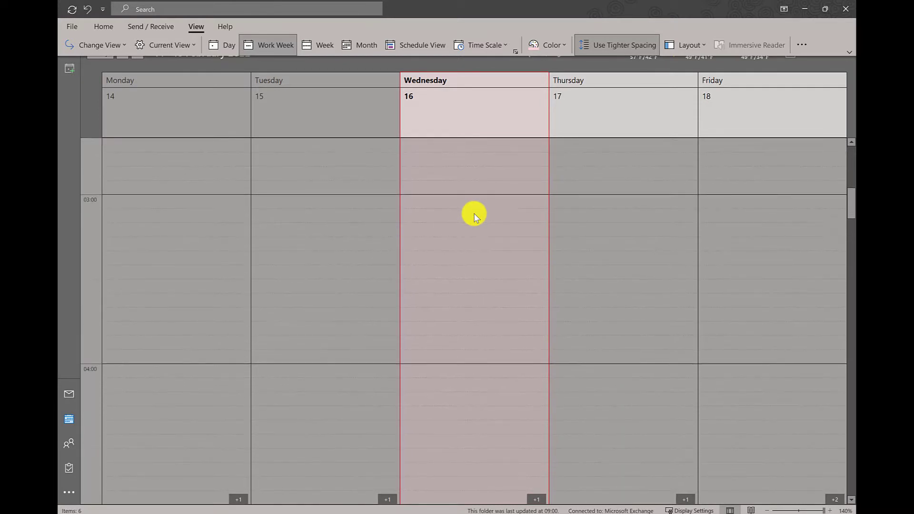
scroll("down", 3)
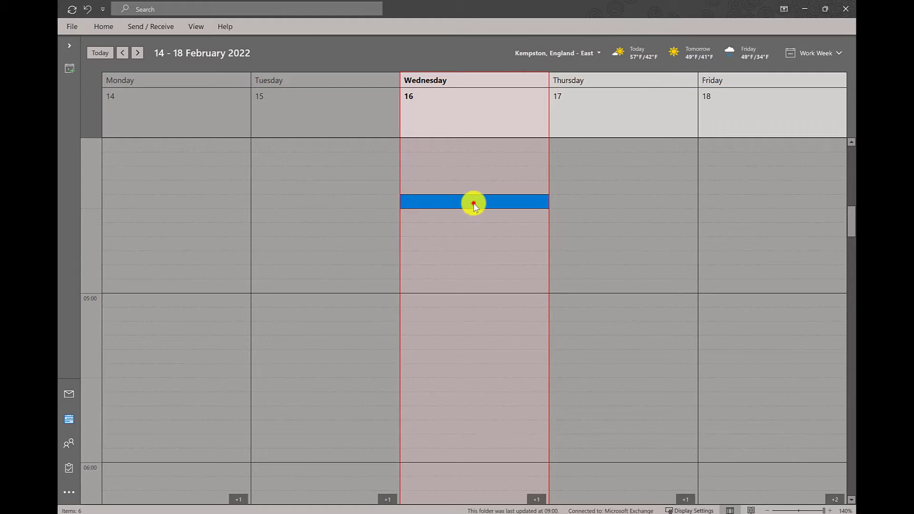
Start a new appointment in a Wednesday 16 slot, then close it unsaved.
left_click(473, 202)
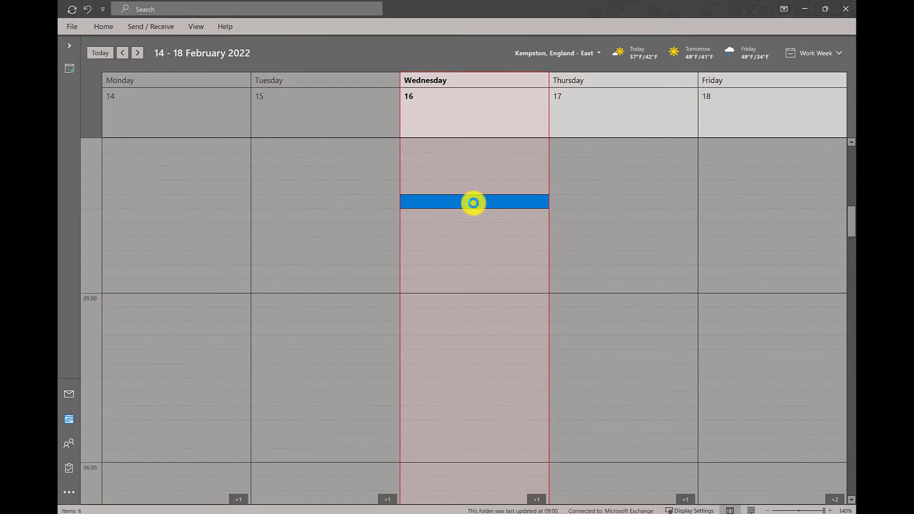
double_click(474, 201)
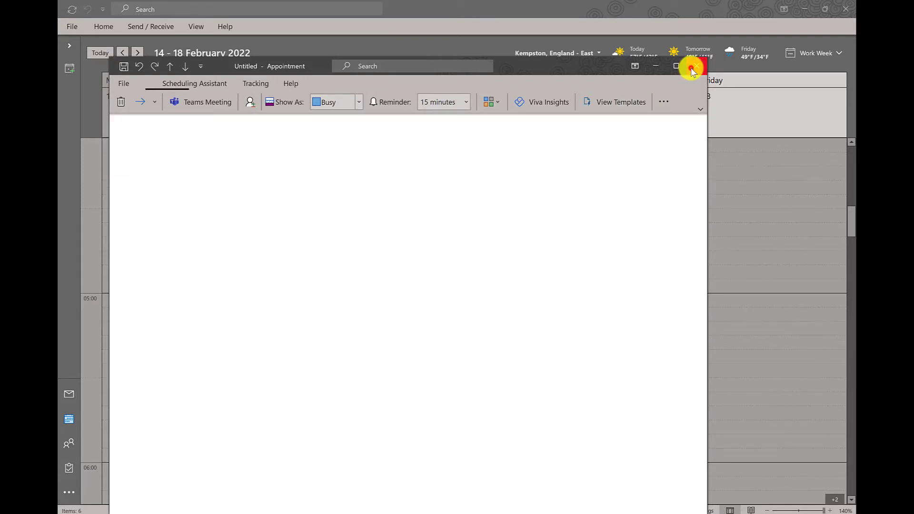
left_click(692, 66)
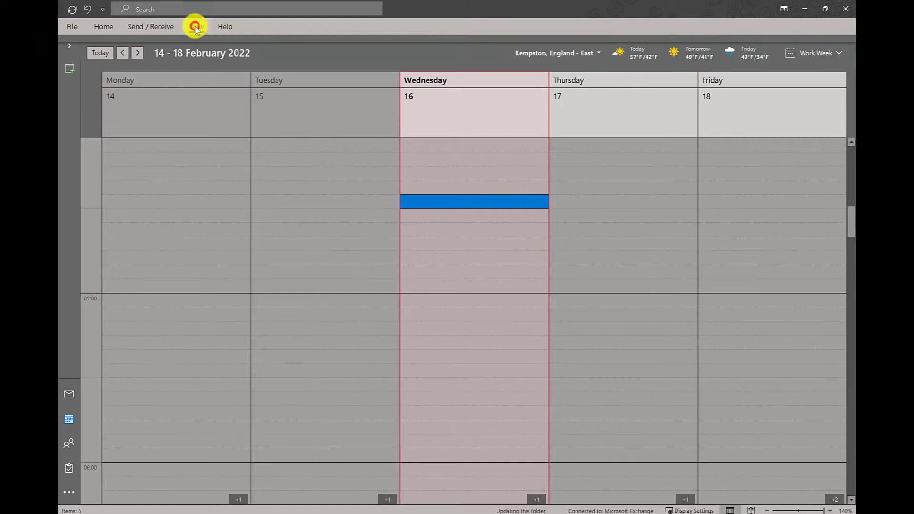
left_click(68, 394)
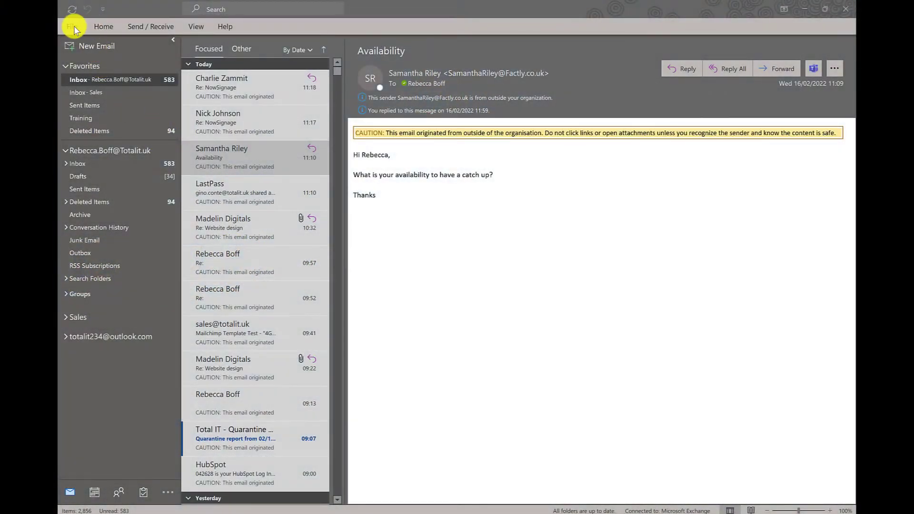
In Outlook Options Calendar, add an online meeting to all meetings by default and save.
left_click(72, 27)
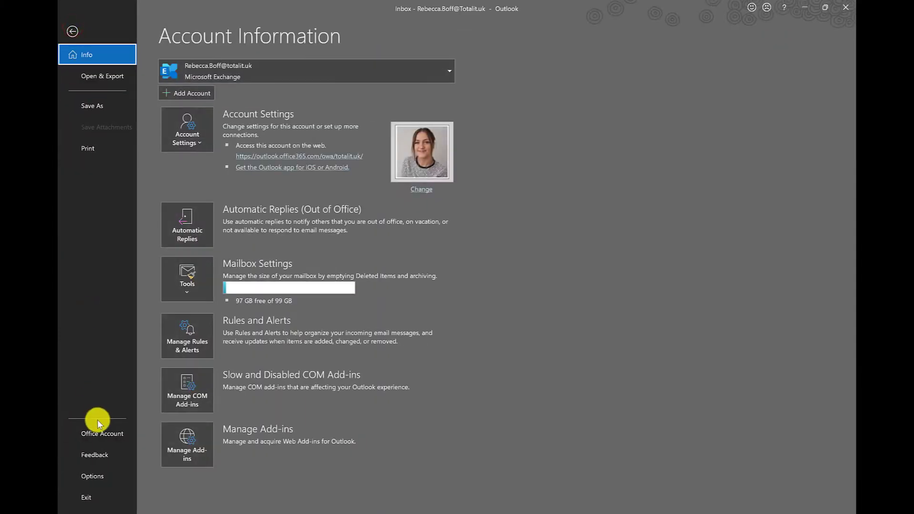
left_click(92, 476)
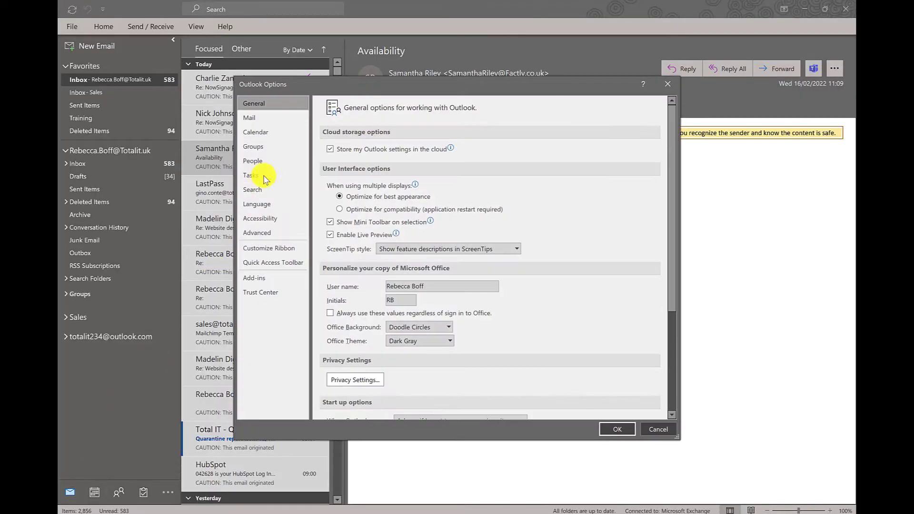
left_click(255, 131)
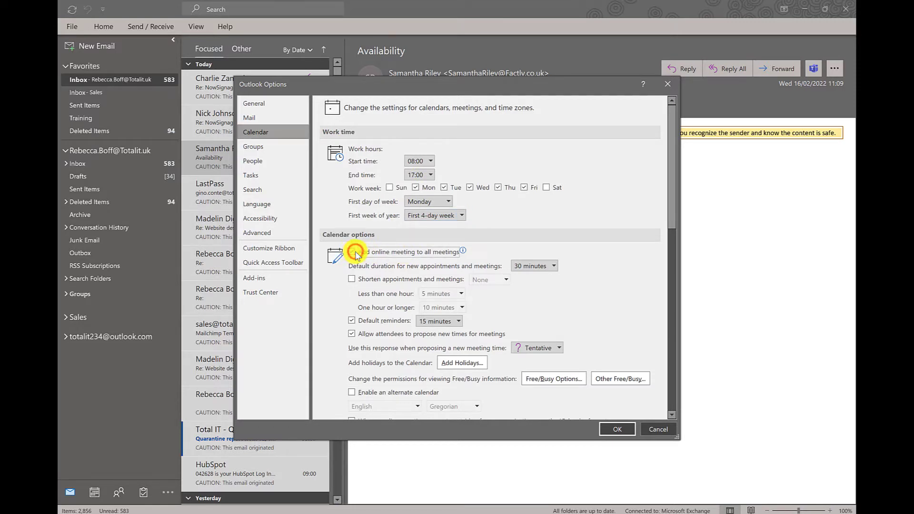
left_click(352, 252)
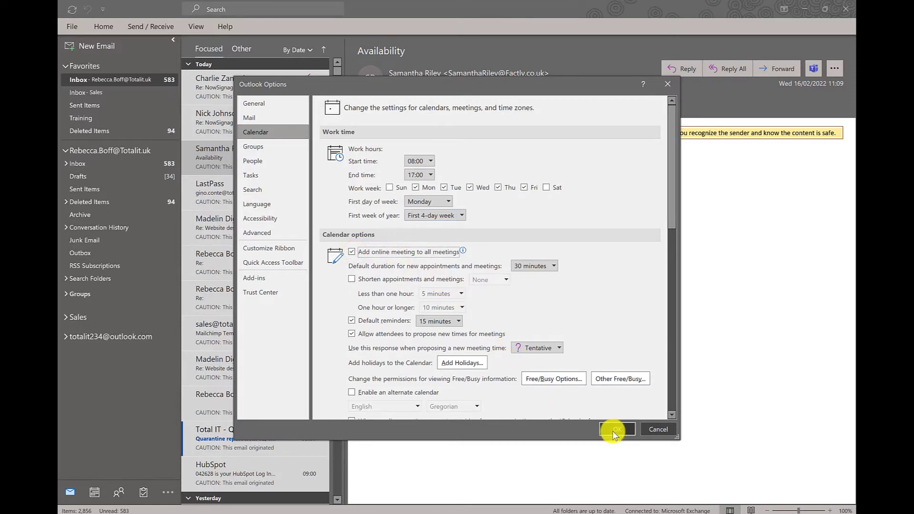
left_click(616, 429)
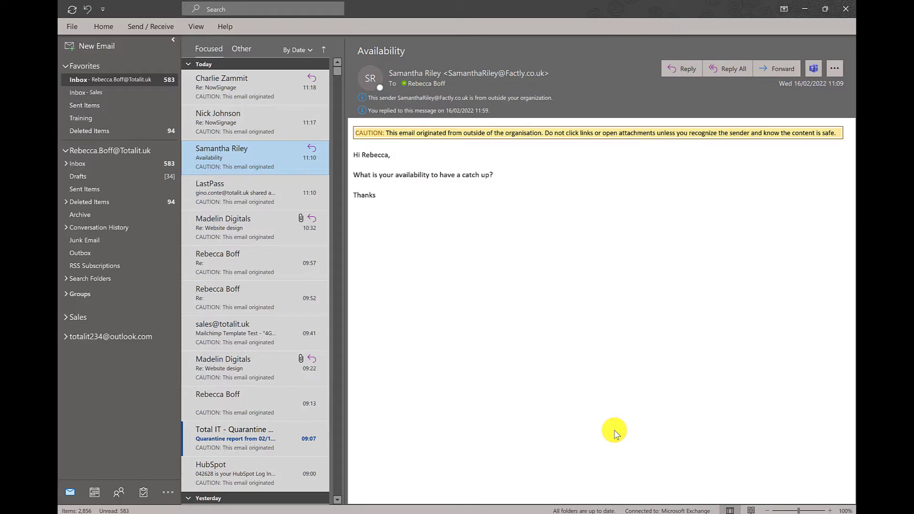
Show the Tasks to-do bar beside the calendar and check the Task List Arrange By choices.
left_click(68, 419)
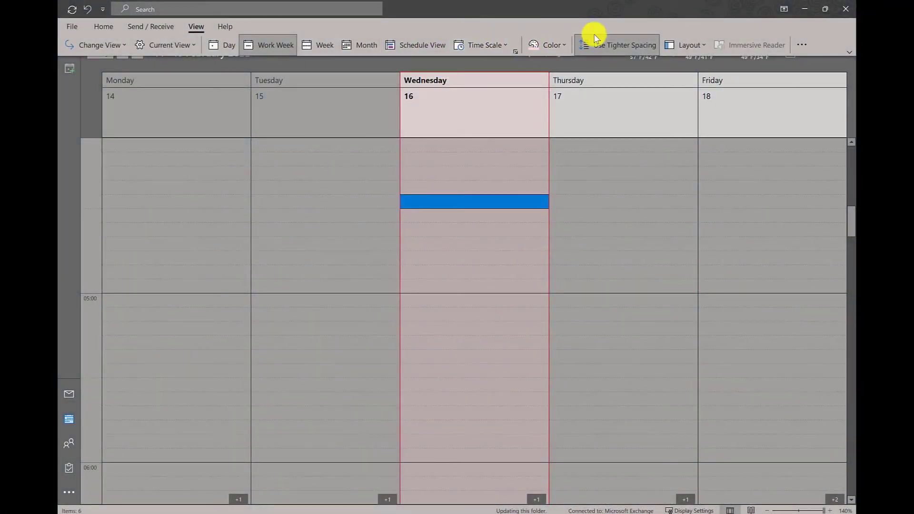
left_click(689, 45)
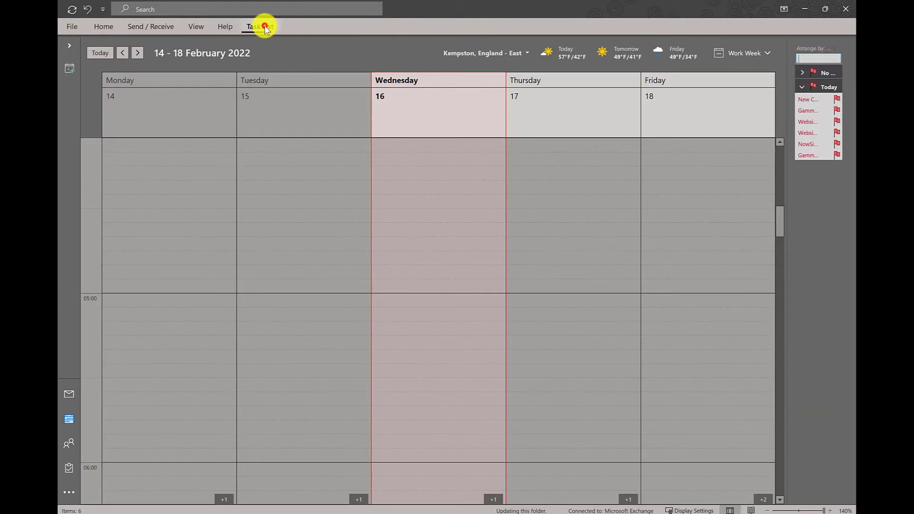
left_click(260, 27)
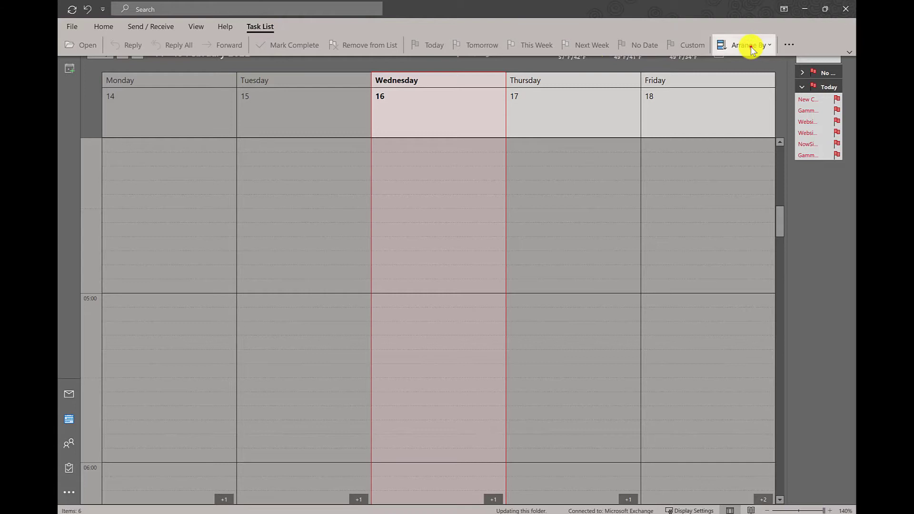
left_click(749, 45)
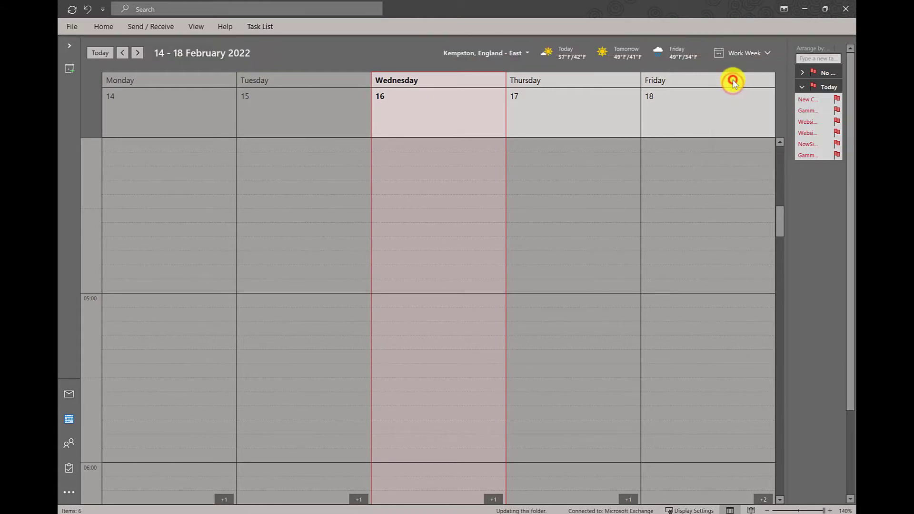
left_click(260, 26)
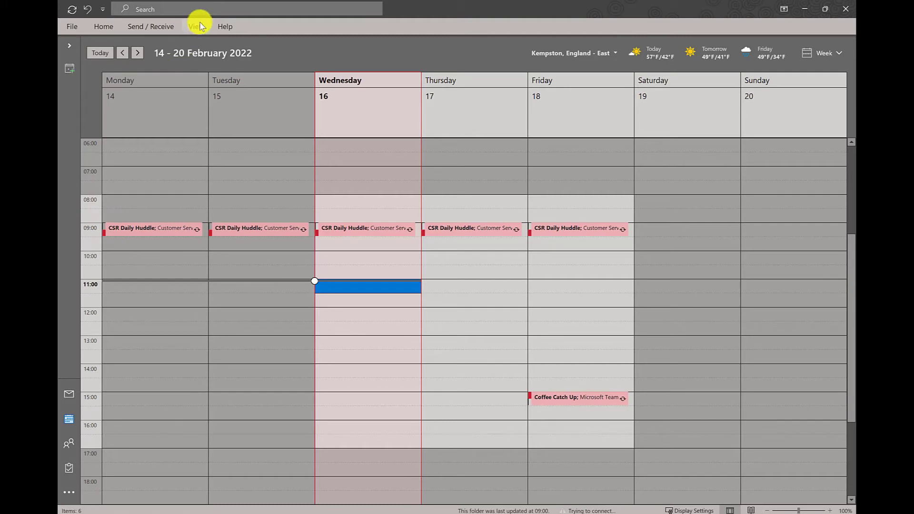
Switch the 14–18 February work week to Schedule View and scroll along the timeline.
left_click(197, 27)
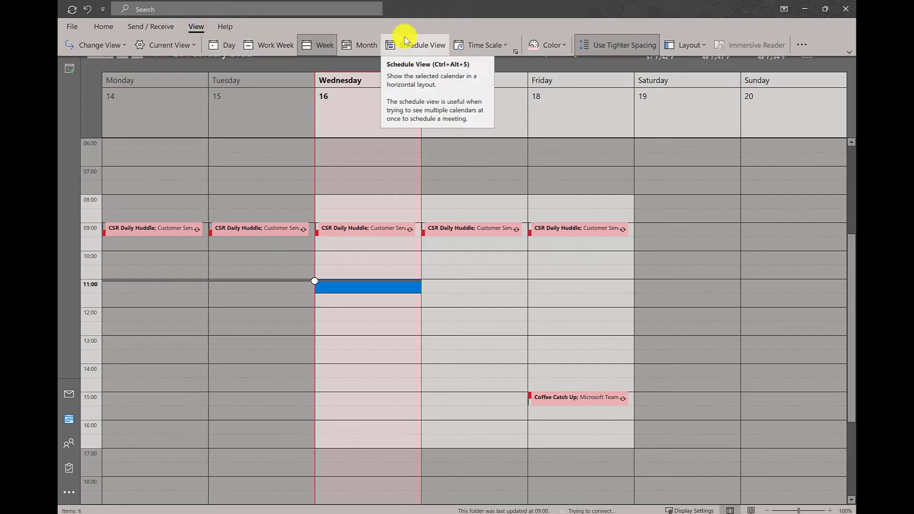
left_click(419, 45)
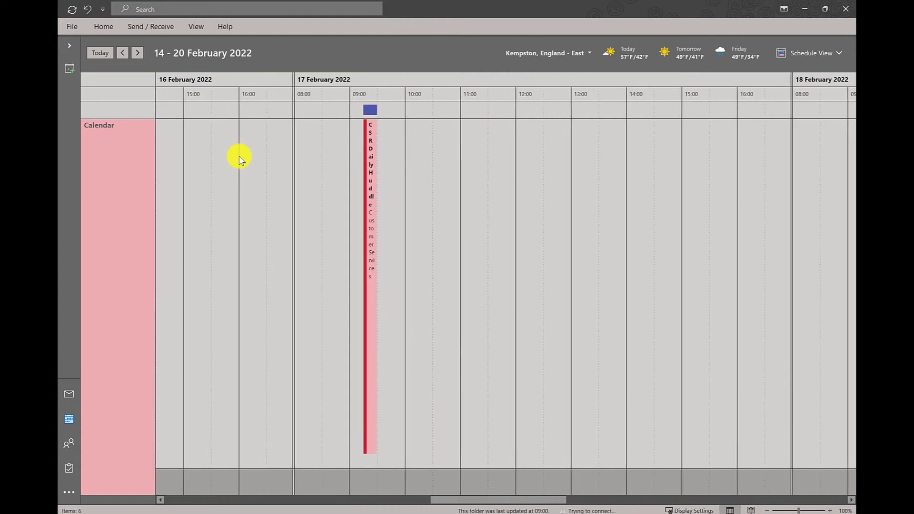
scroll("right", 3)
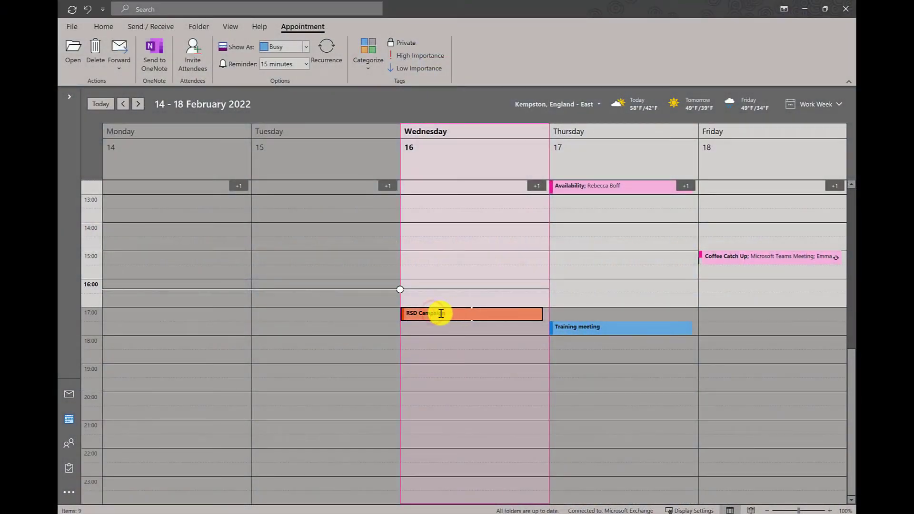
Categorize RSD Campaign with Purple Category renamed Marketing Campaigns in a new colour.
left_click(367, 52)
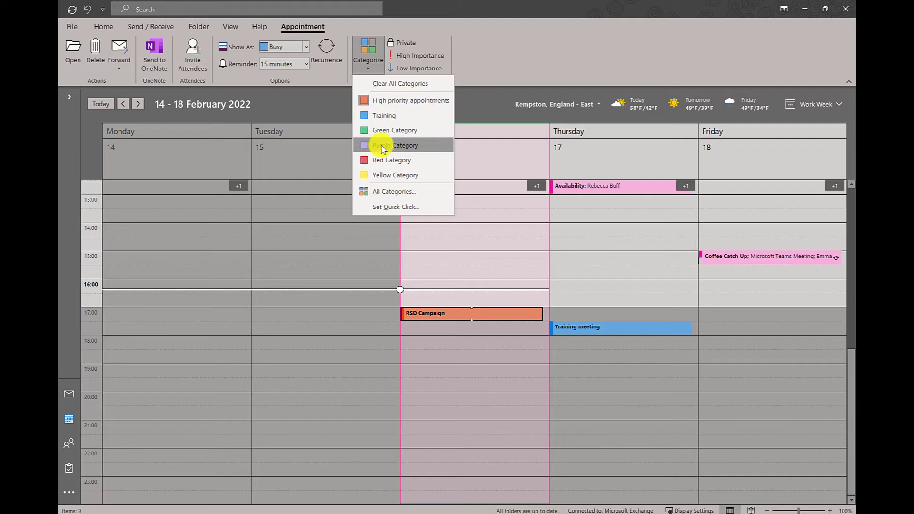
left_click(396, 144)
type("Marketing Campai")
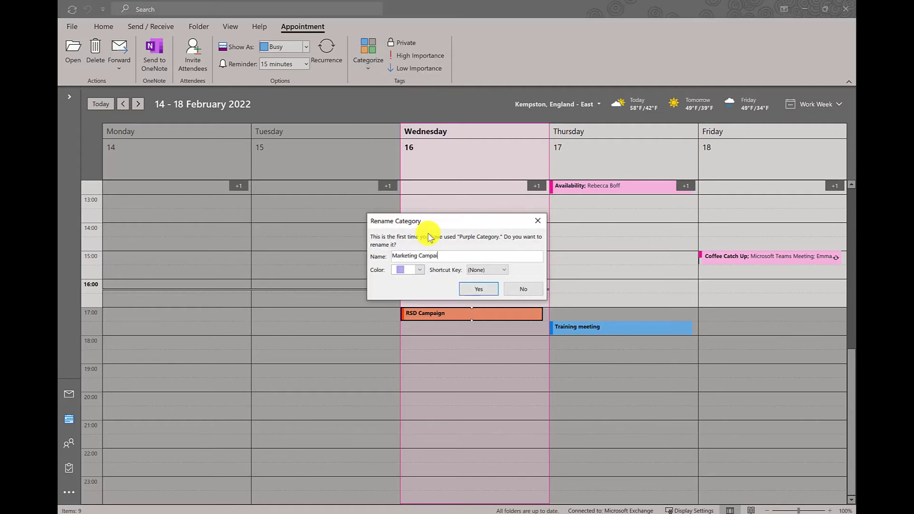
left_click(504, 269)
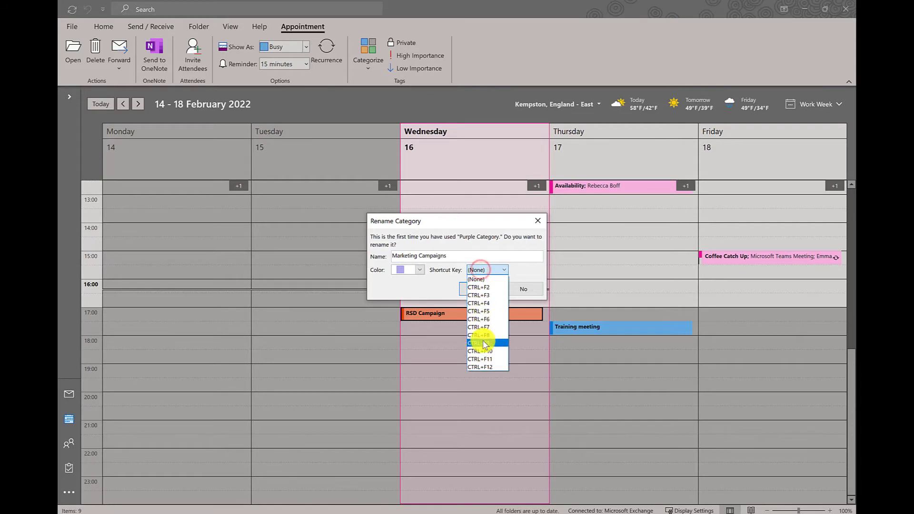
left_click(418, 269)
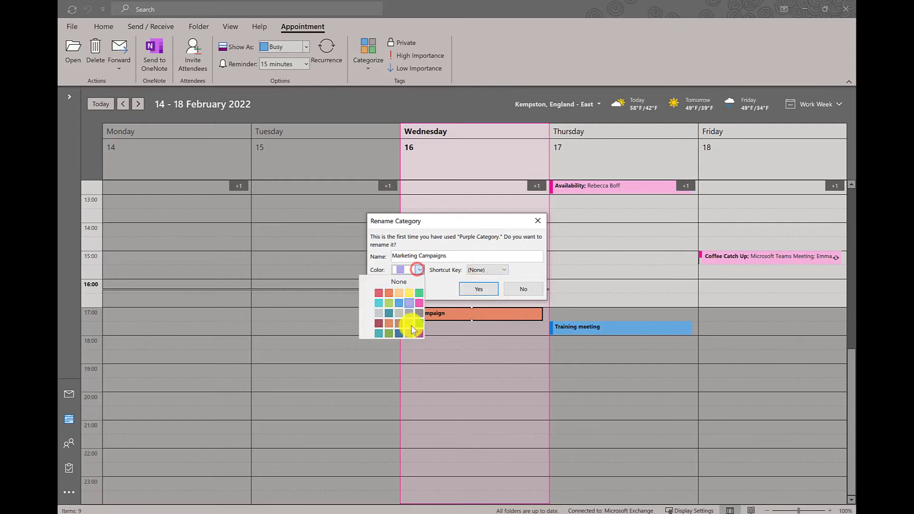
left_click(478, 288)
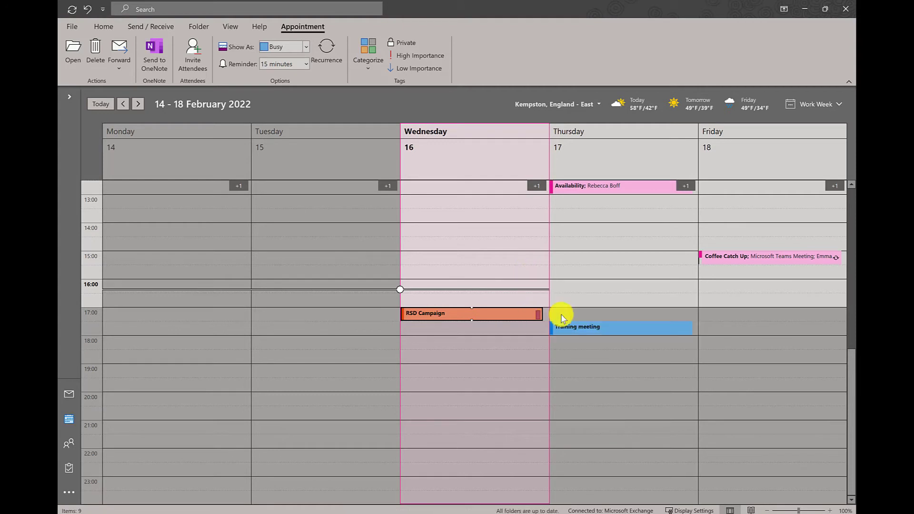
Confirm the renamed category on the selected appointment back in the calendar.
left_click(367, 53)
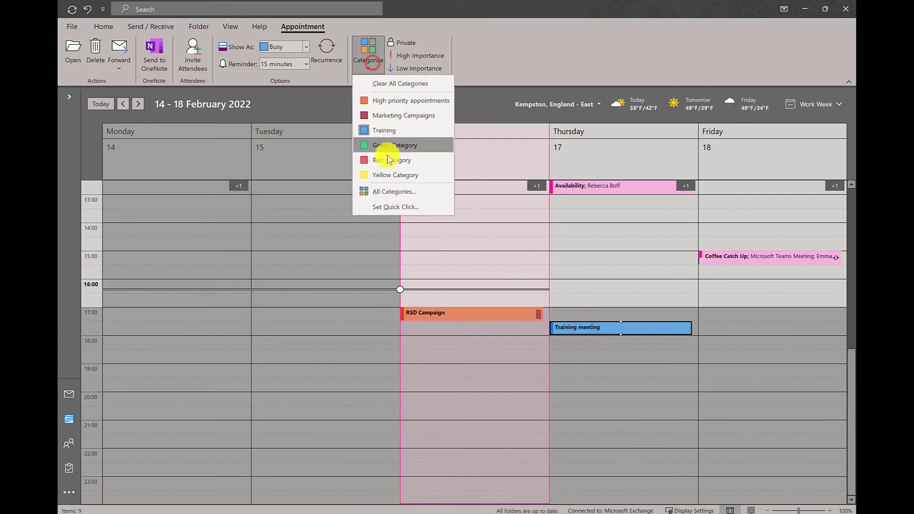
left_click(283, 47)
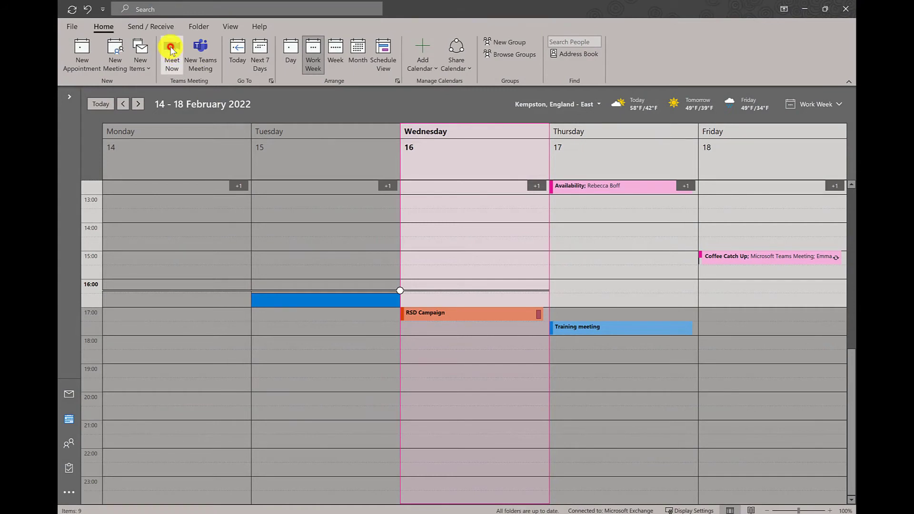
Launch Meet Now from the calendar and join the new Teams meeting.
left_click(172, 52)
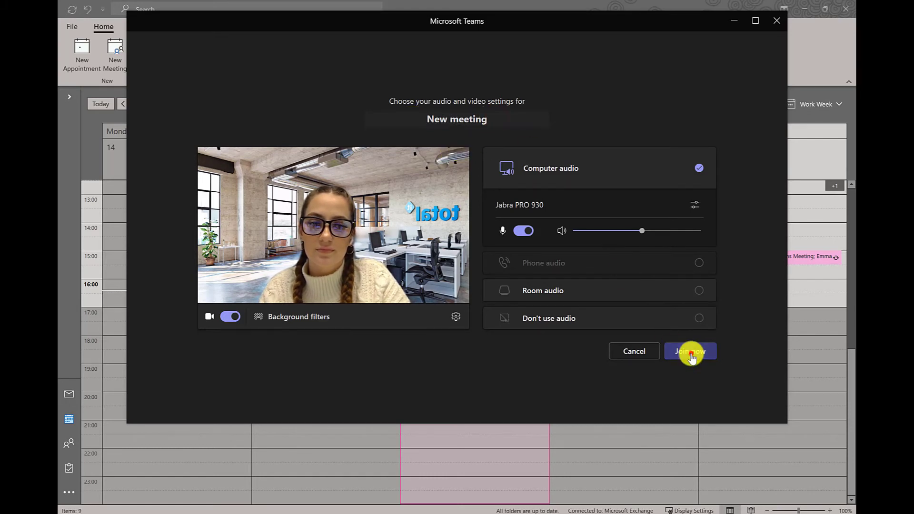
left_click(691, 352)
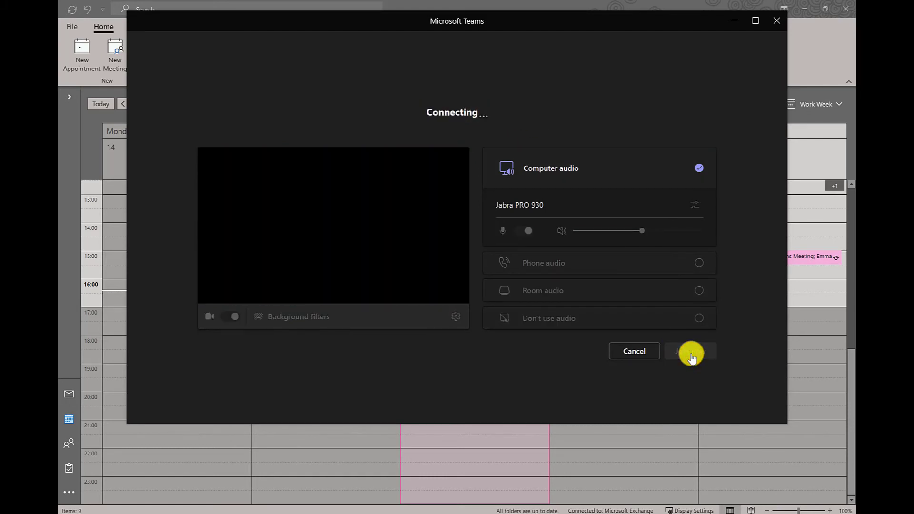
left_click(691, 352)
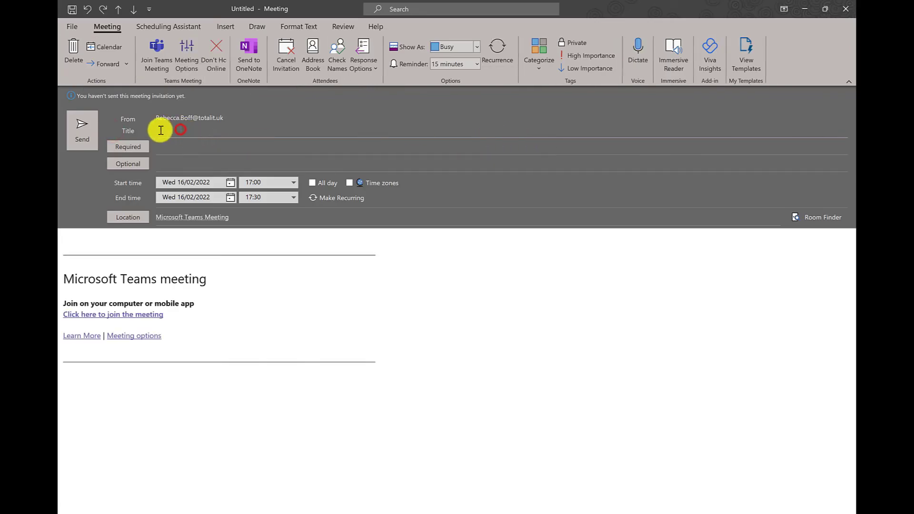
Title the meeting Updates on Marketing campaign Feb 2022, Fri 18/02/2022 14:30–15:00, and set Request Responses.
left_click(294, 193)
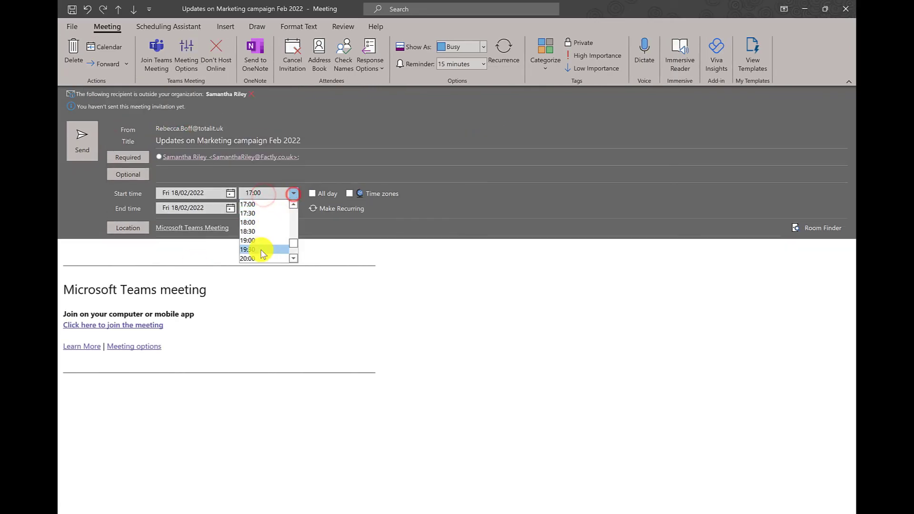
left_click(248, 249)
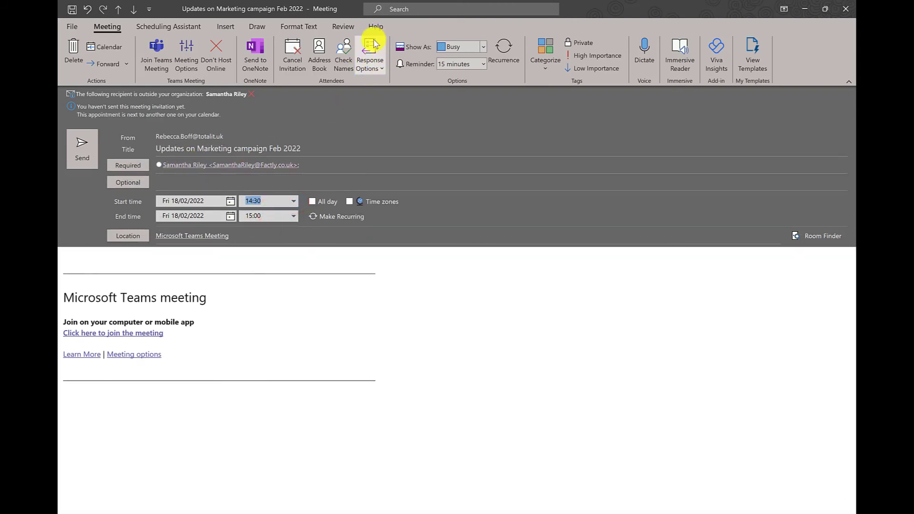
left_click(369, 56)
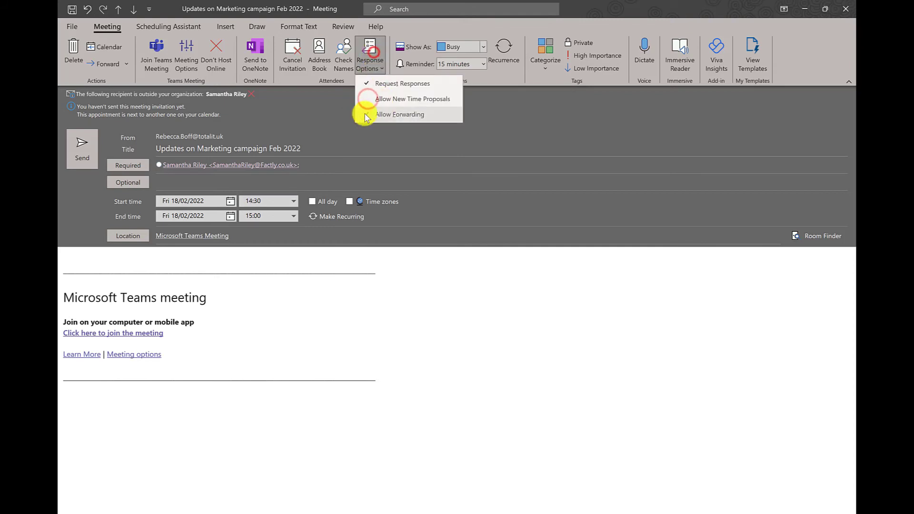
mouse_move(406, 84)
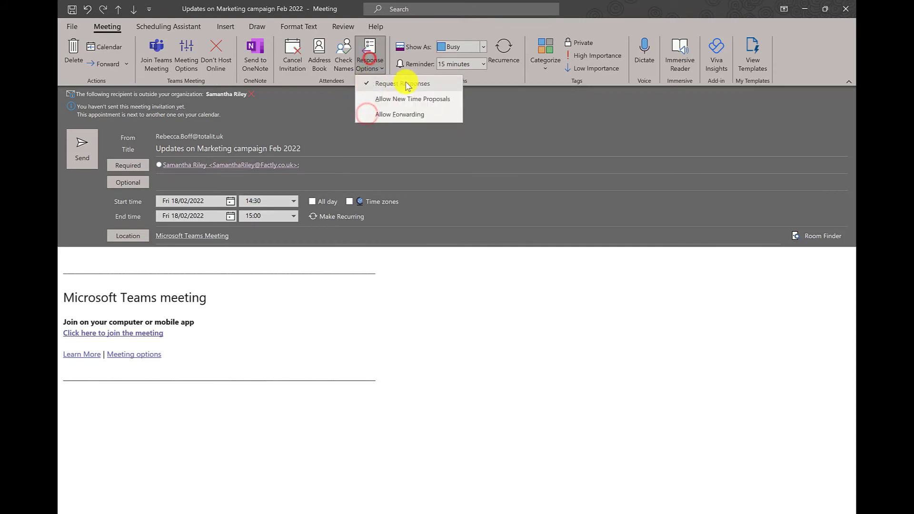
left_click(404, 84)
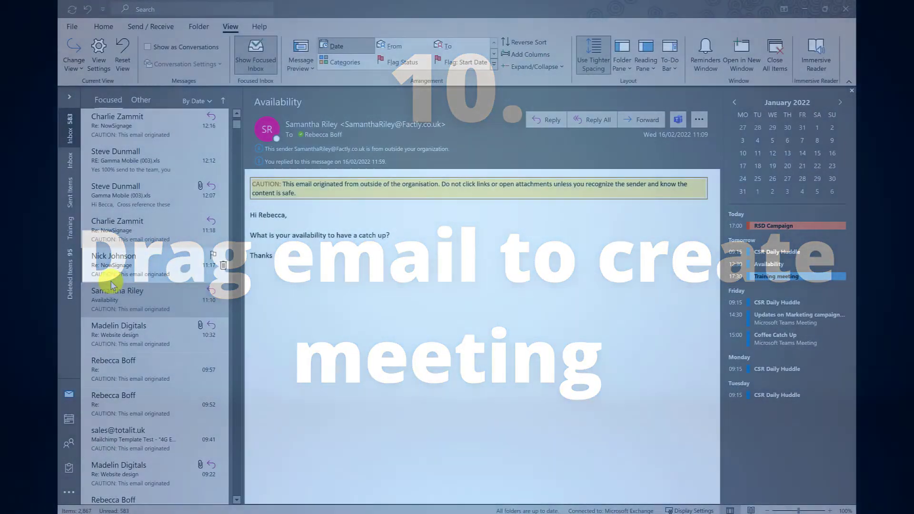
Drag the Availability email onto Calendar, creating a Wednesday 16/02/2022 17:00 appointment with Samantha's text.
left_click(126, 295)
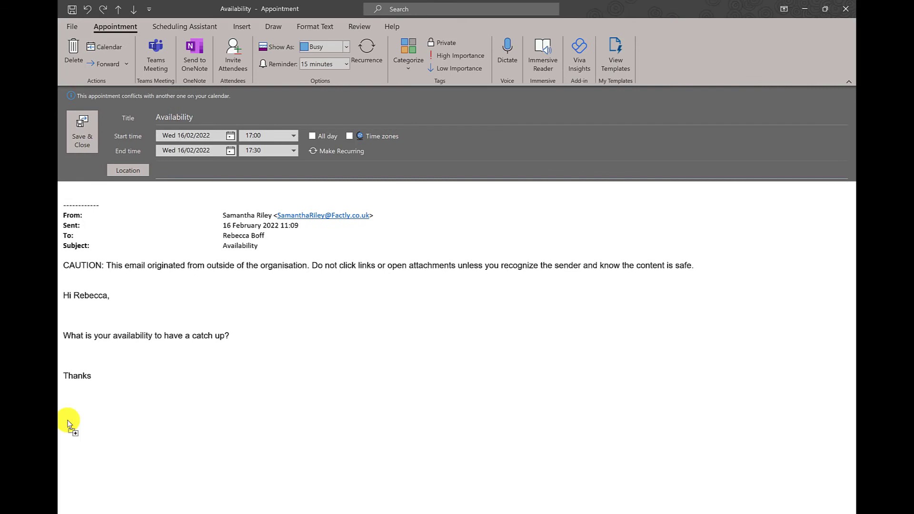
left_click(252, 136)
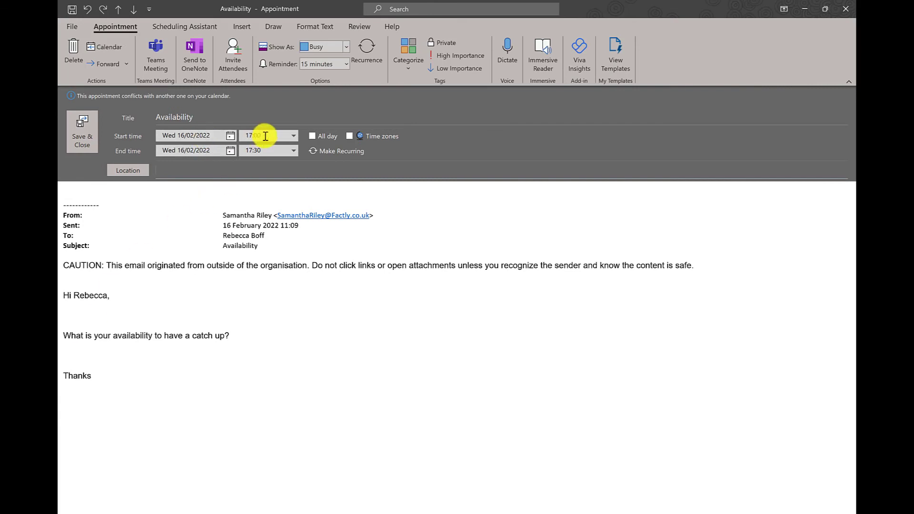